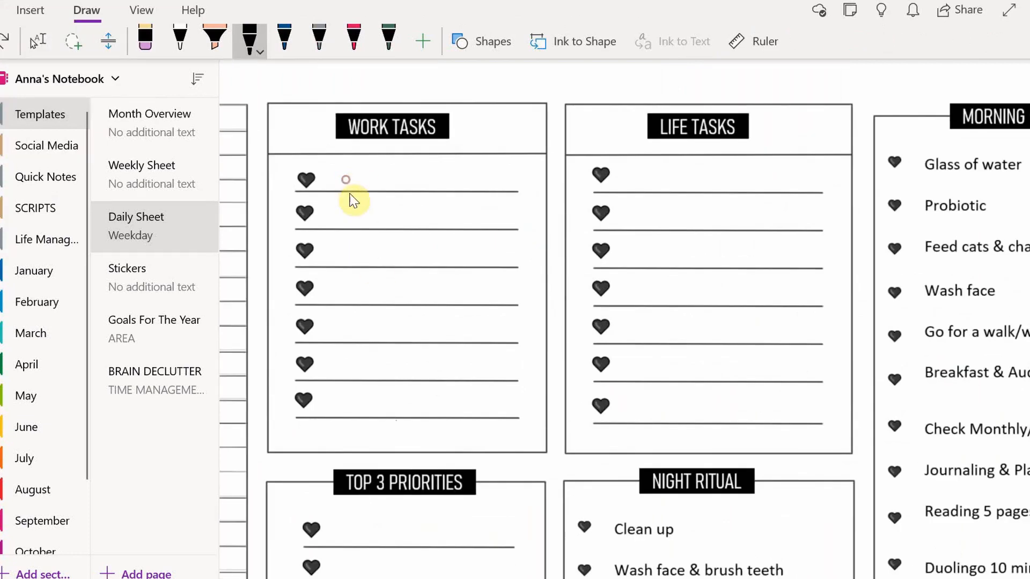
Step: Capture the template and insert the Daily Sheet picture on February's untitled page
left_click_drag(335, 191, 506, 194)
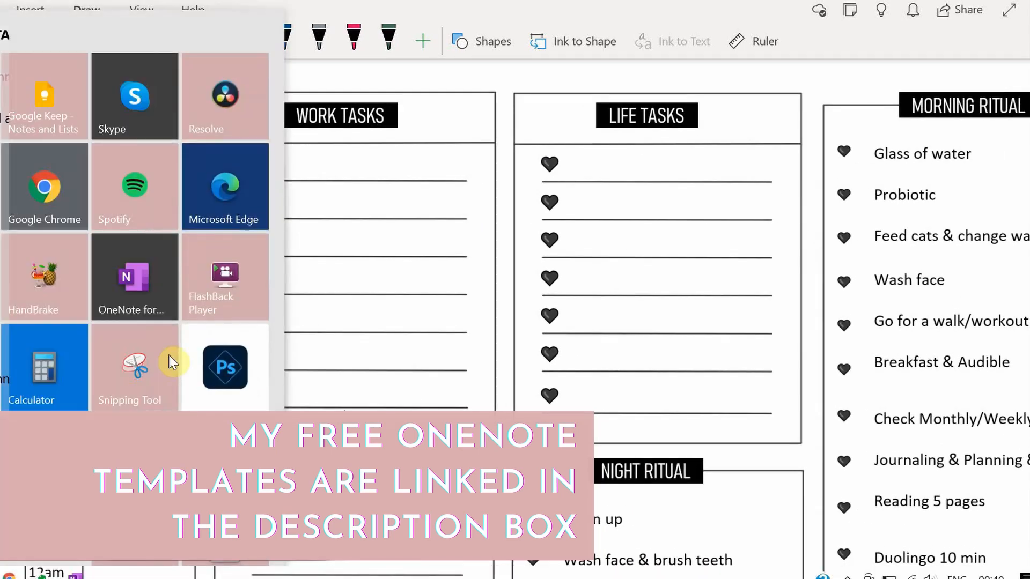
left_click(129, 367)
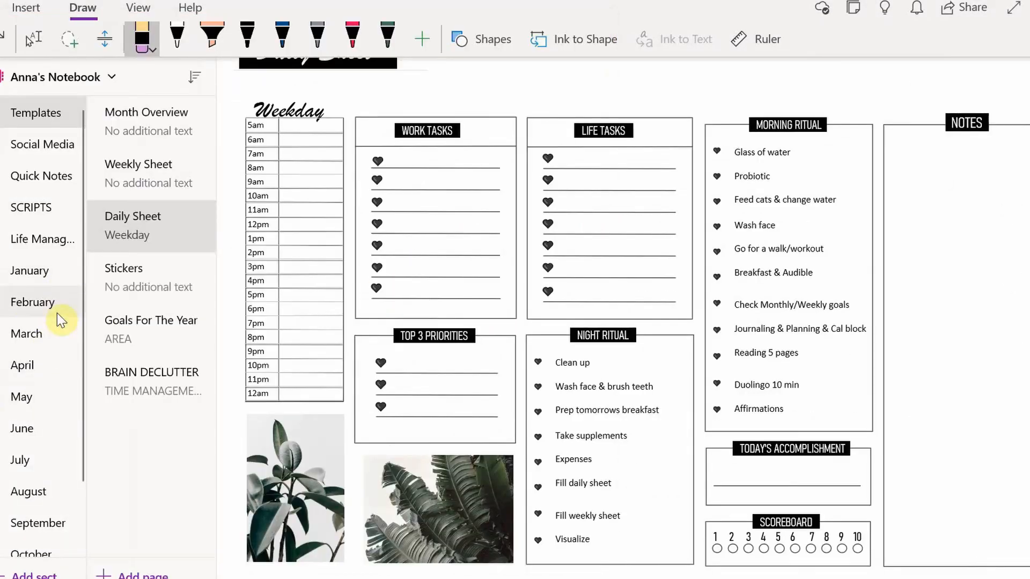
left_click(32, 302)
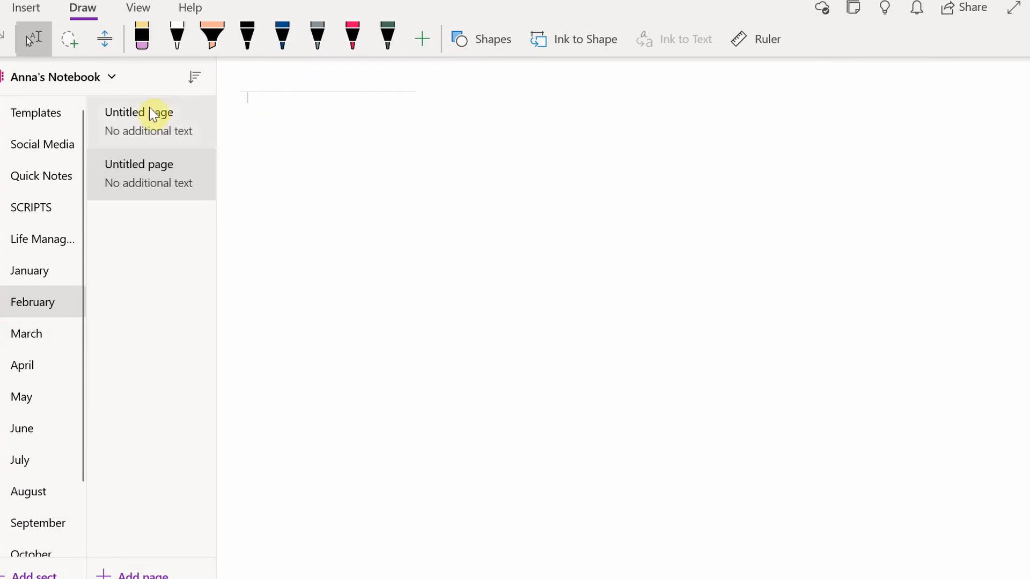
left_click(35, 112)
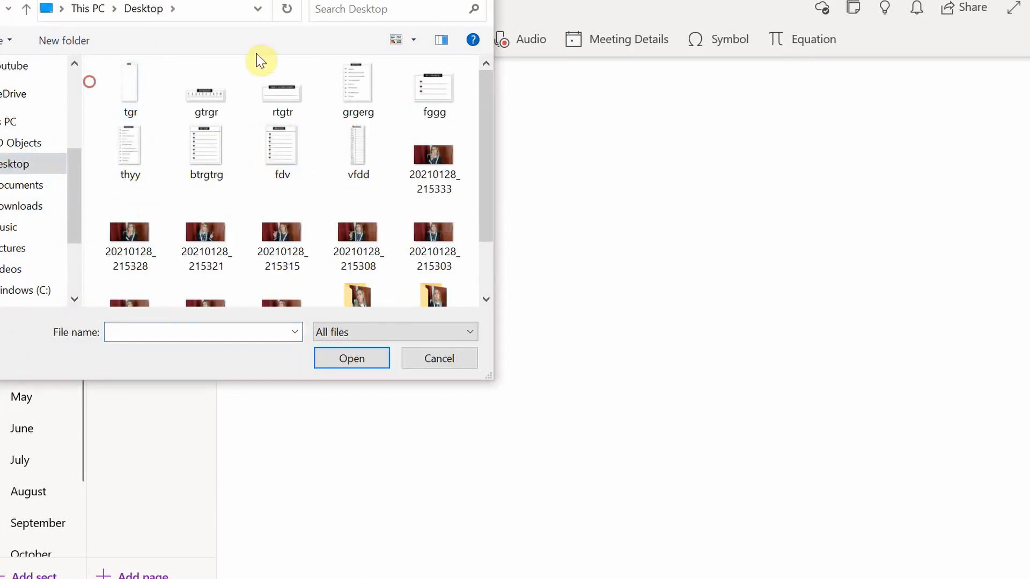
left_click(439, 358)
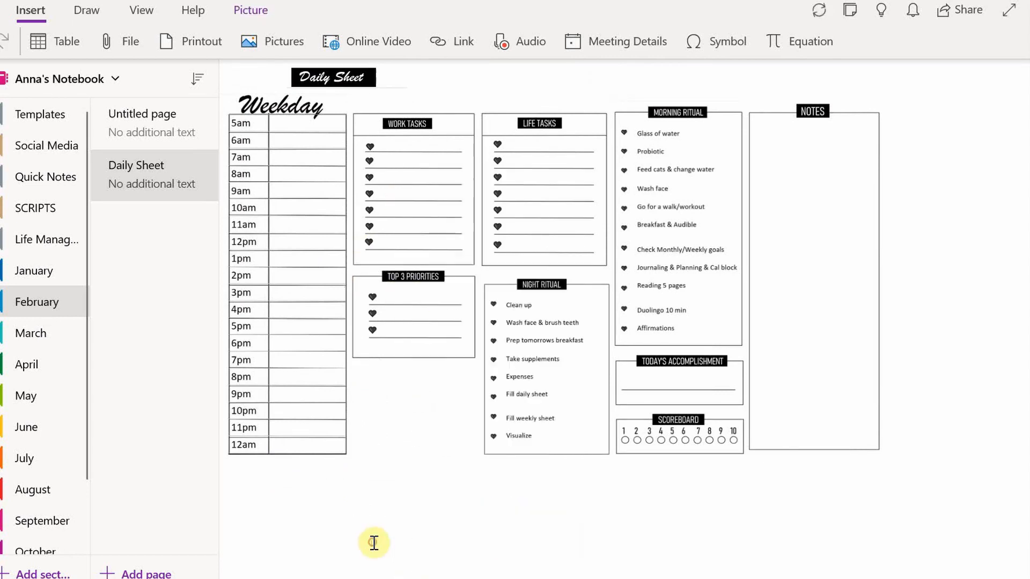
Step: Set the Daily Sheet template picture as the page background to lock it in place
right_click(412, 229)
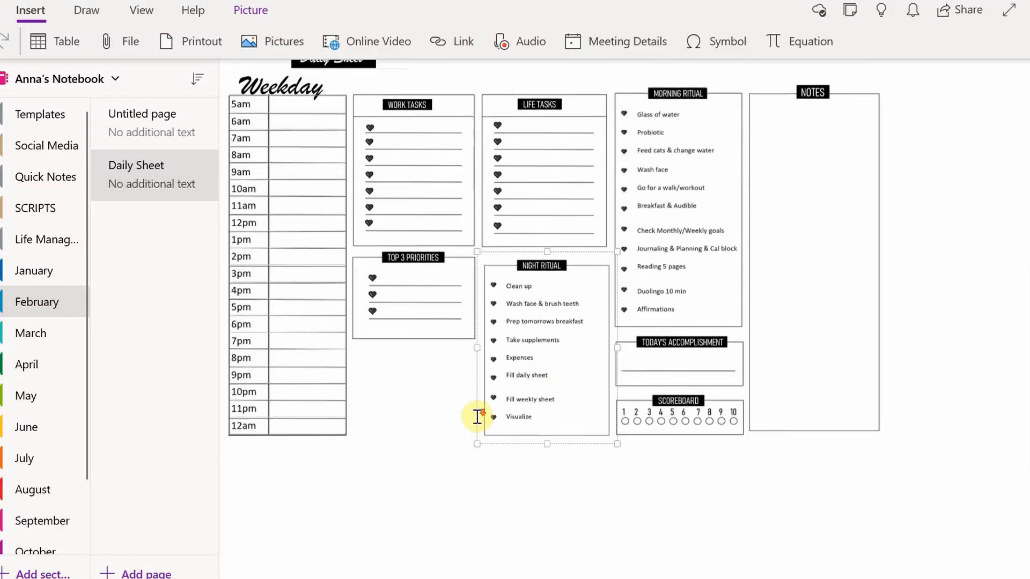
scroll("down", 3)
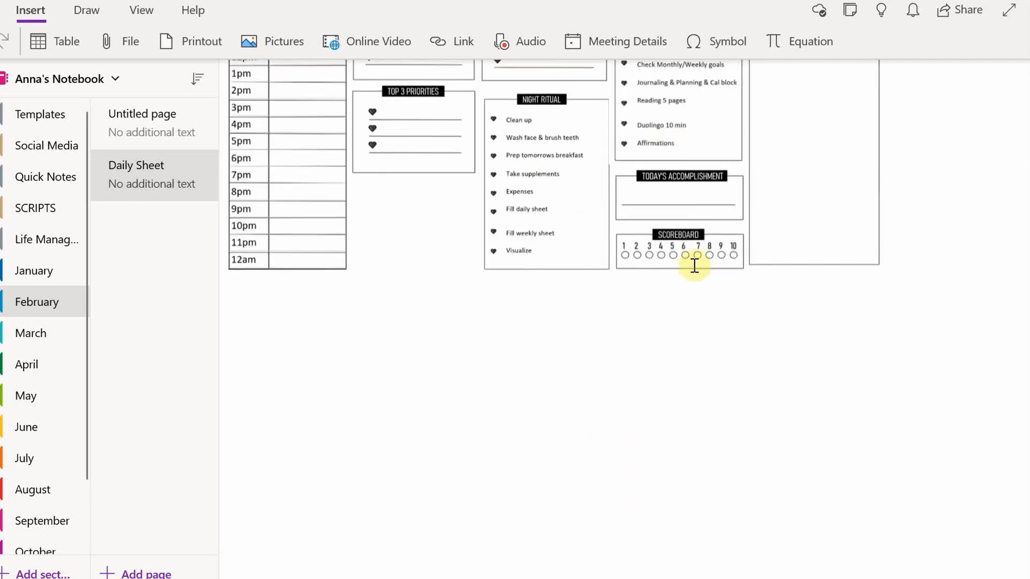
scroll("down", 3)
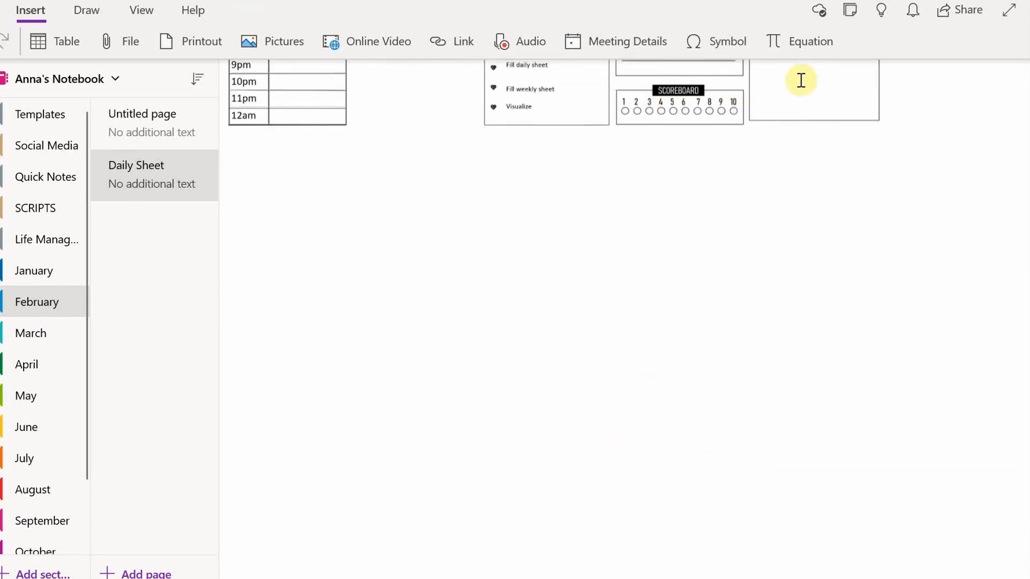
right_click(678, 187)
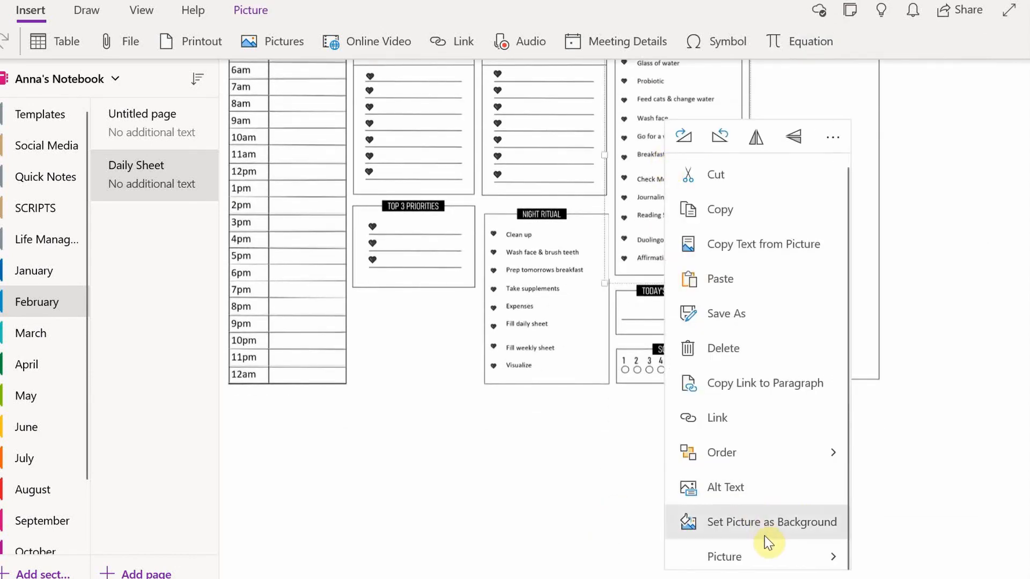
left_click(772, 522)
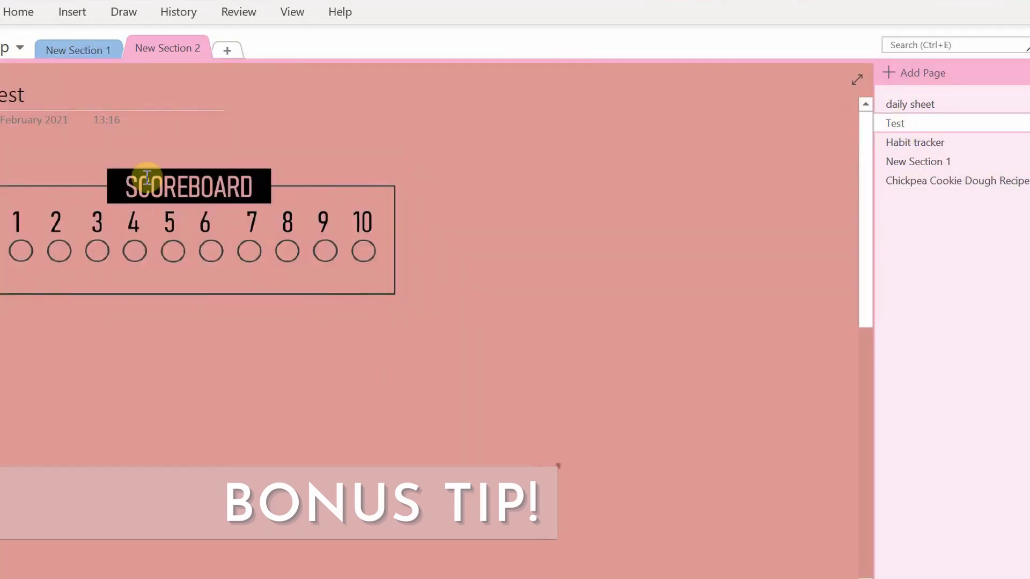
Step: Upload the Life Tasks box image to remove.bg to strip its white background
left_click(292, 12)
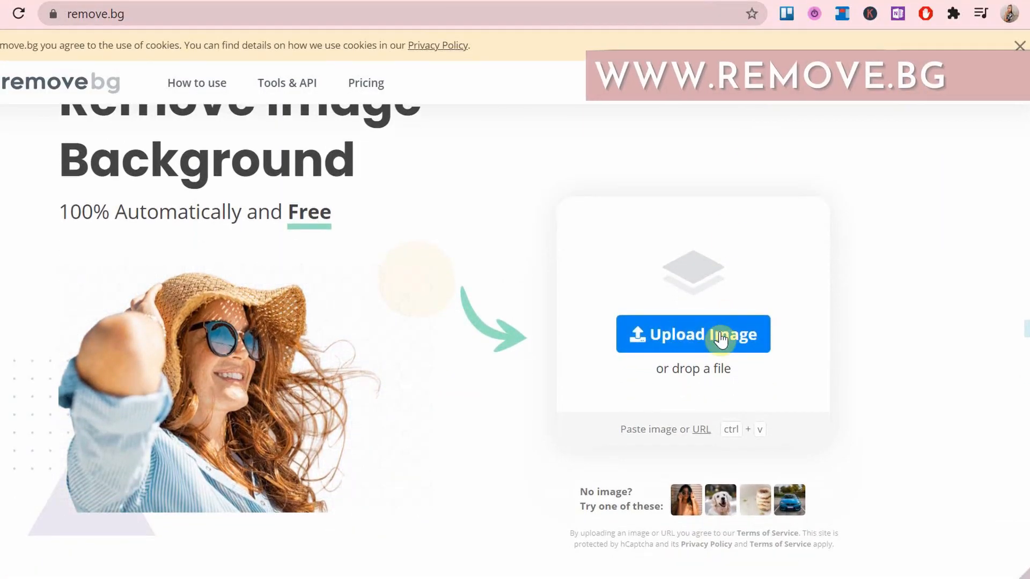
left_click(713, 336)
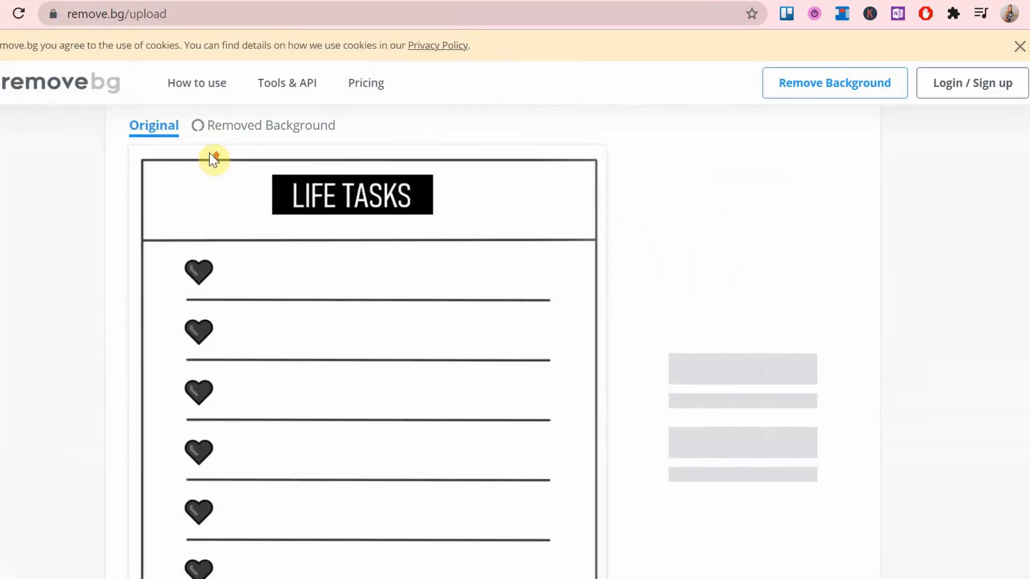
left_click(742, 313)
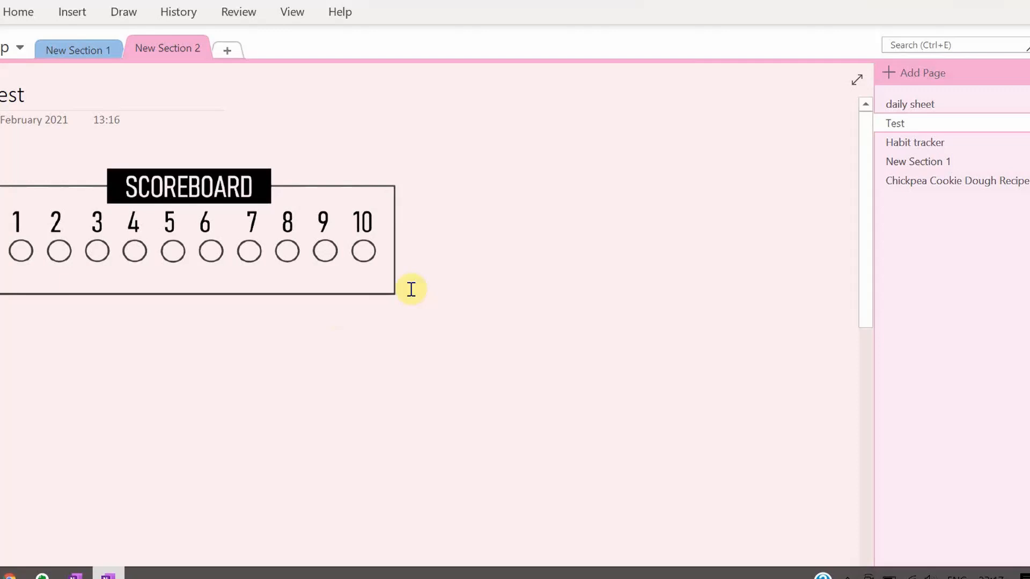
Step: Place the background-free Life Tasks image beside the Scoreboard on the Test page
left_click(72, 12)
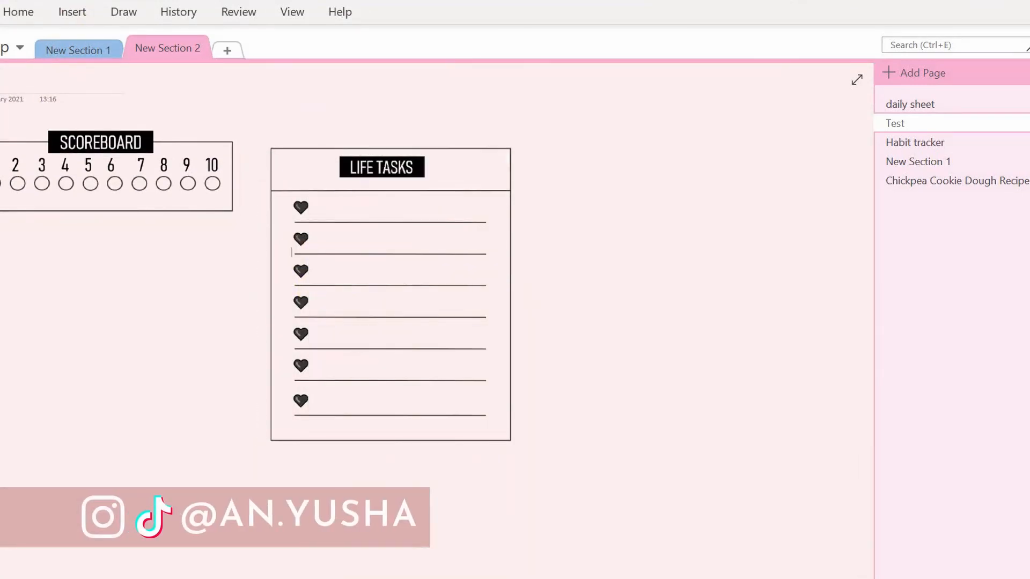
left_click(108, 56)
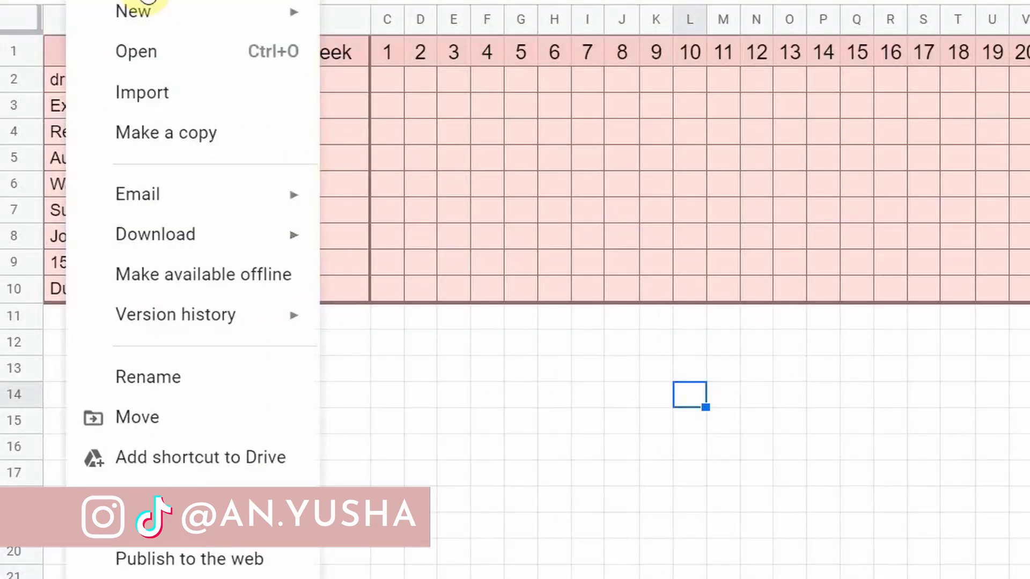
mouse_move(155, 234)
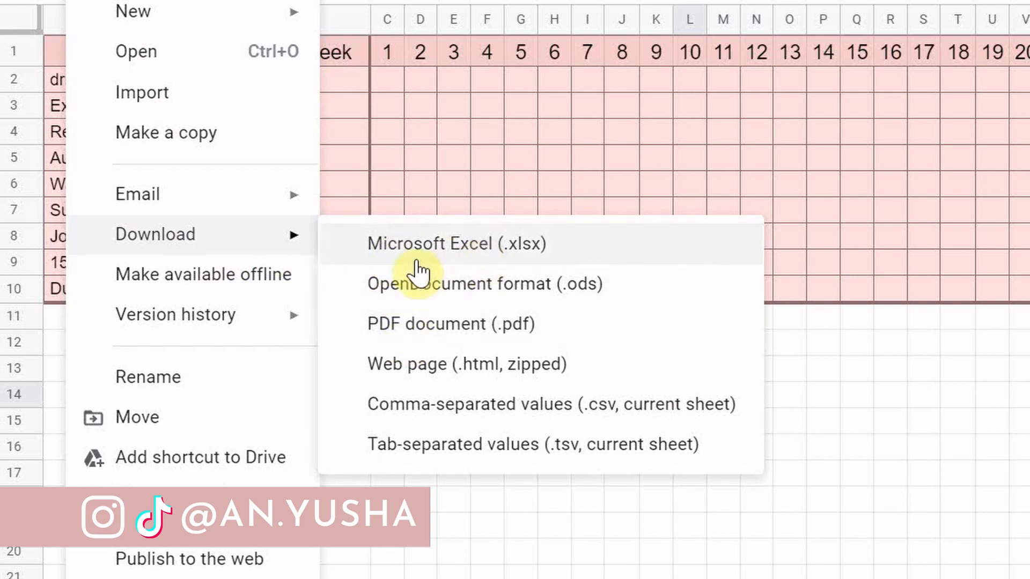
Step: Download the habit tracker sheet as a Microsoft Excel (.xlsx) file
left_click(457, 244)
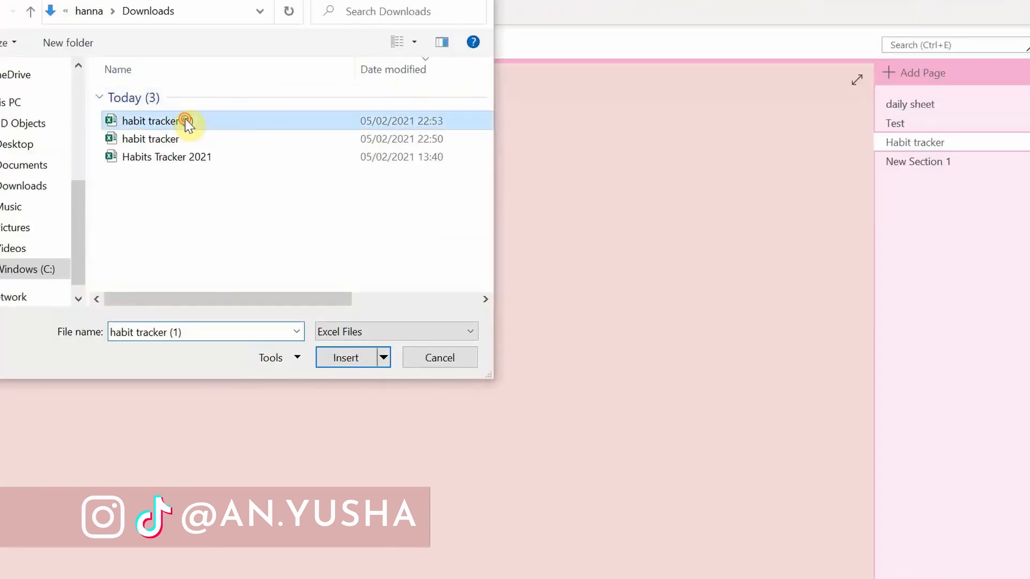
Step: Insert 'habit tracker (1)' from Downloads as a spreadsheet on the Habit tracker page
left_click(345, 358)
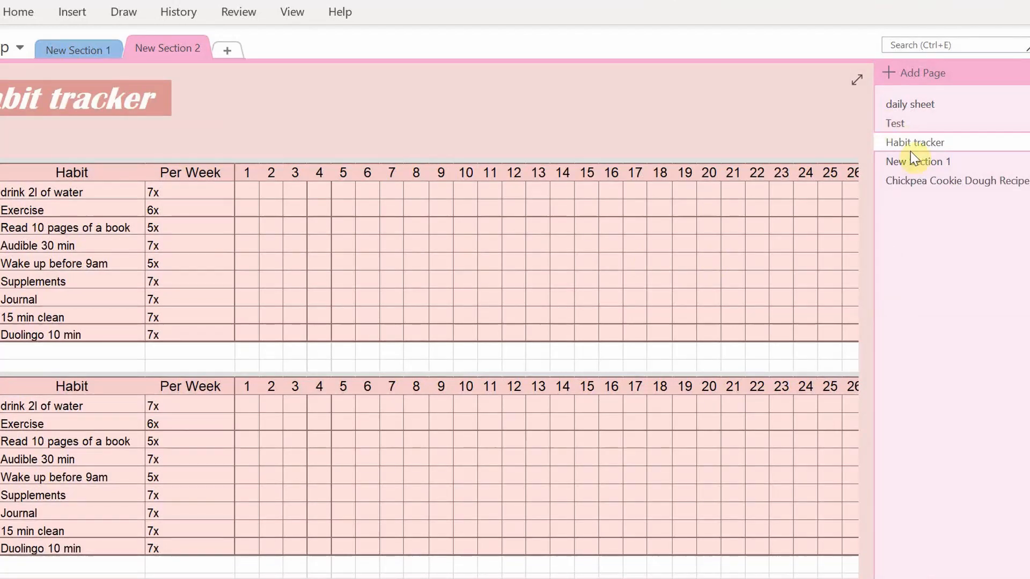
Step: Paste content into the daily sheet's Notes box with source formatting, then bring up New Section 1 options
left_click(957, 181)
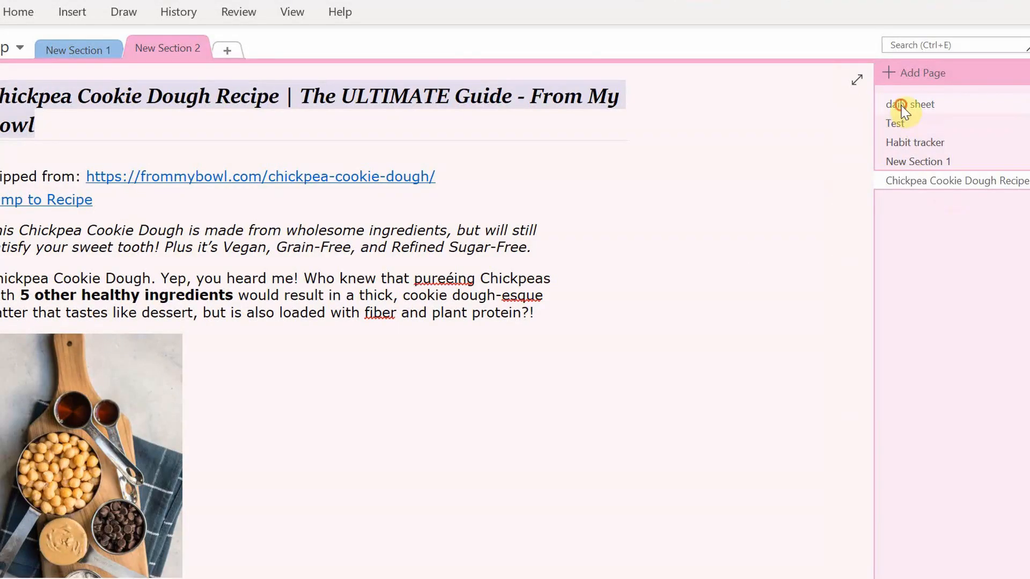
left_click(910, 104)
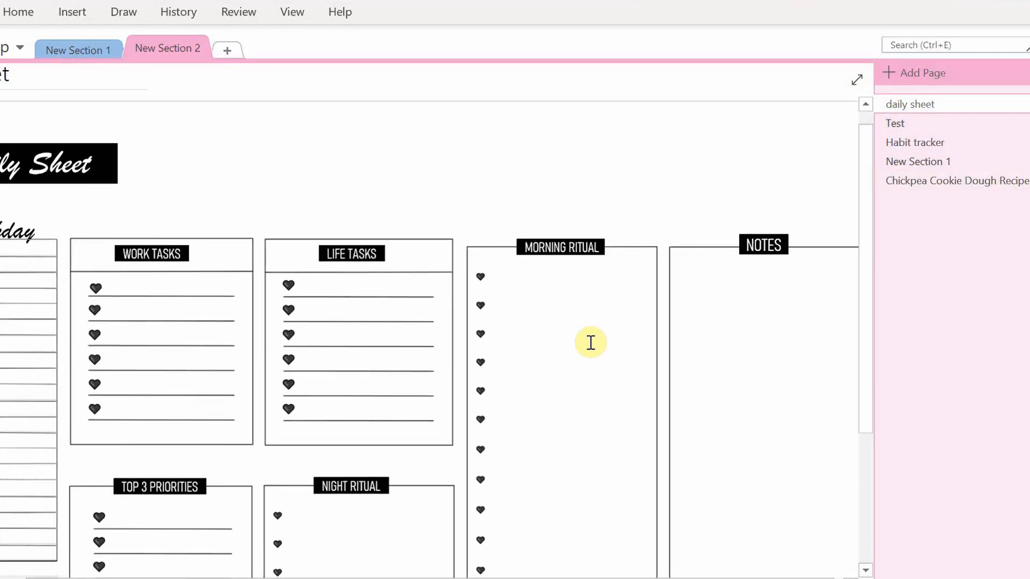
scroll("right", 3)
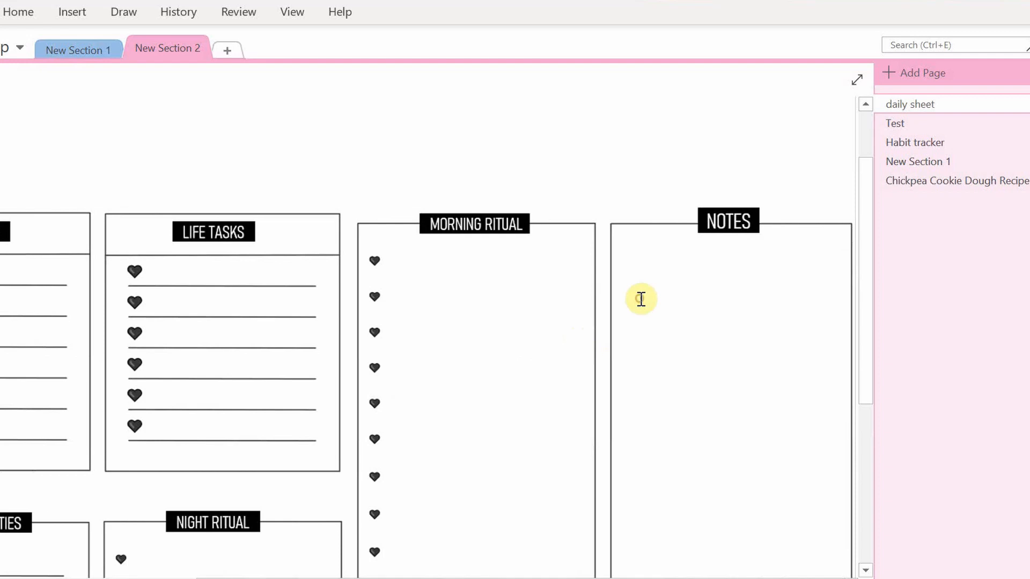
right_click(640, 299)
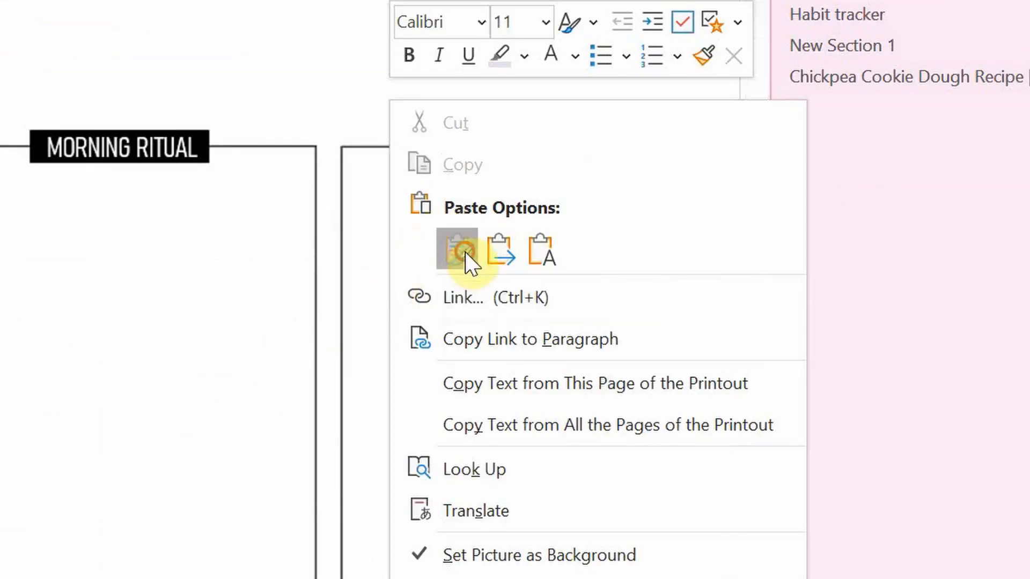
left_click(457, 250)
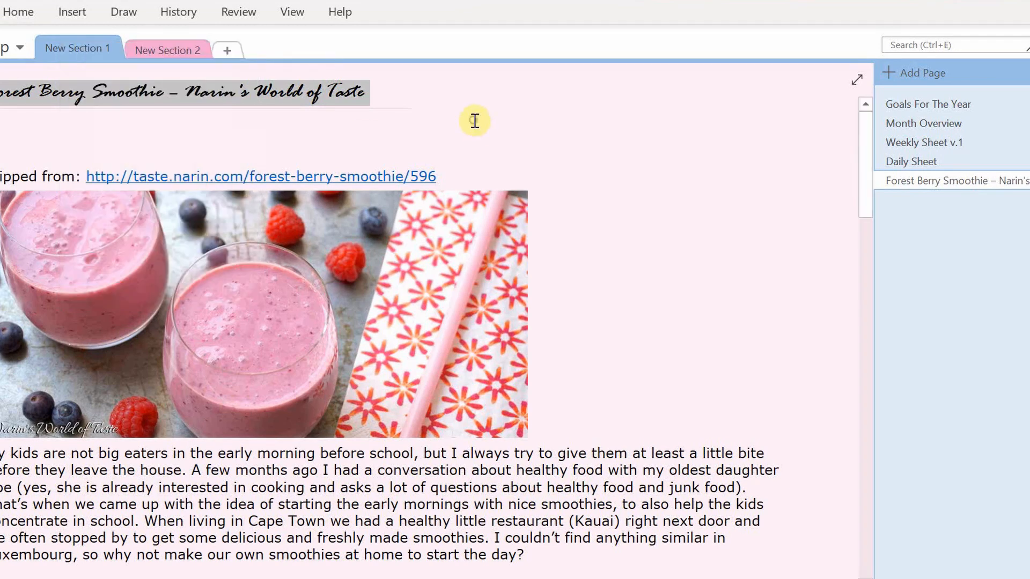
right_click(78, 48)
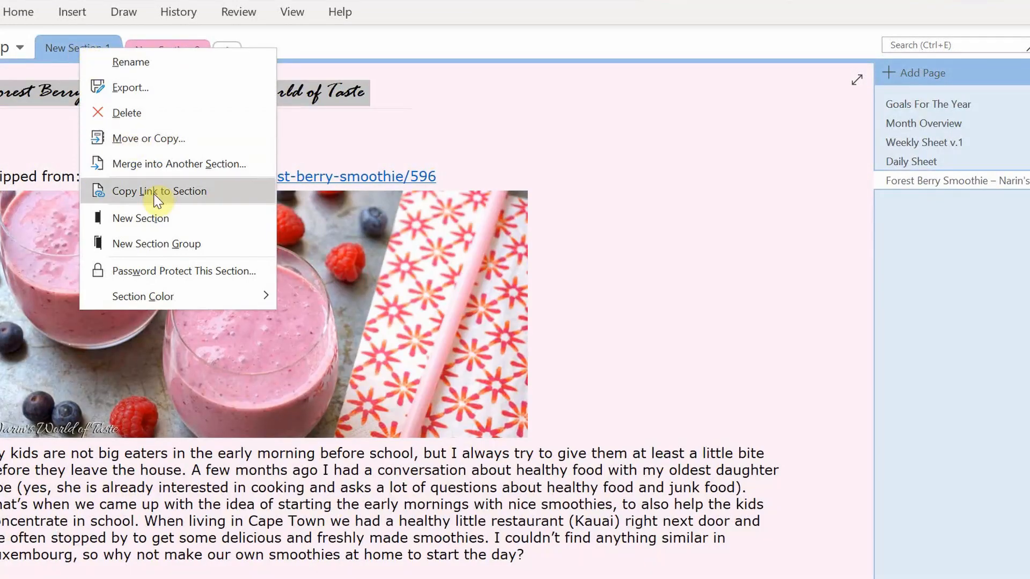